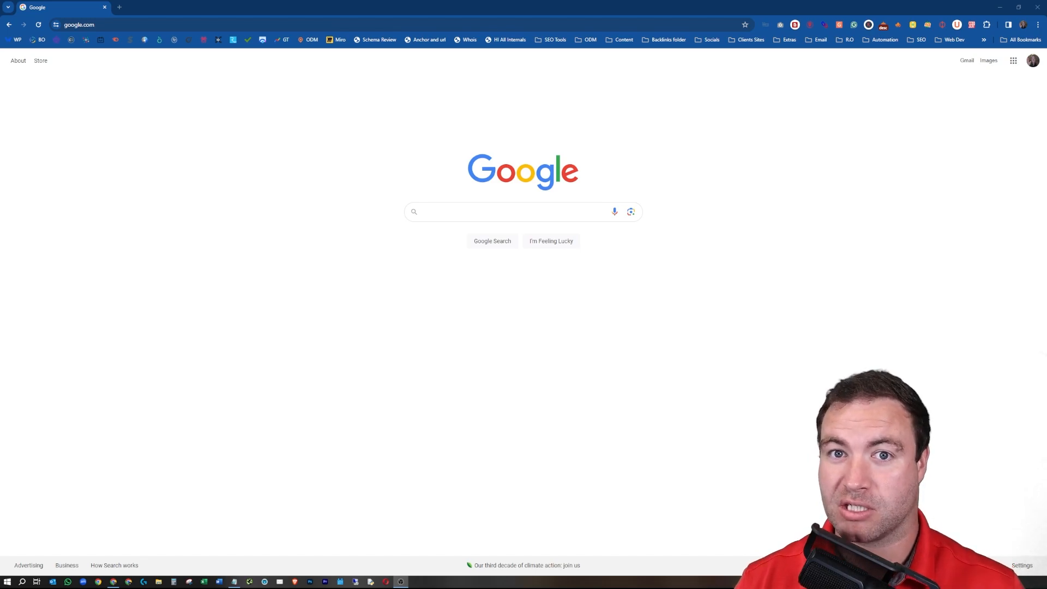
# Step: Search Google for the quoted query "tampa"&"businesses"
pyautogui.click(507, 212)
pyautogui.write('"tampa"&"businesses"')
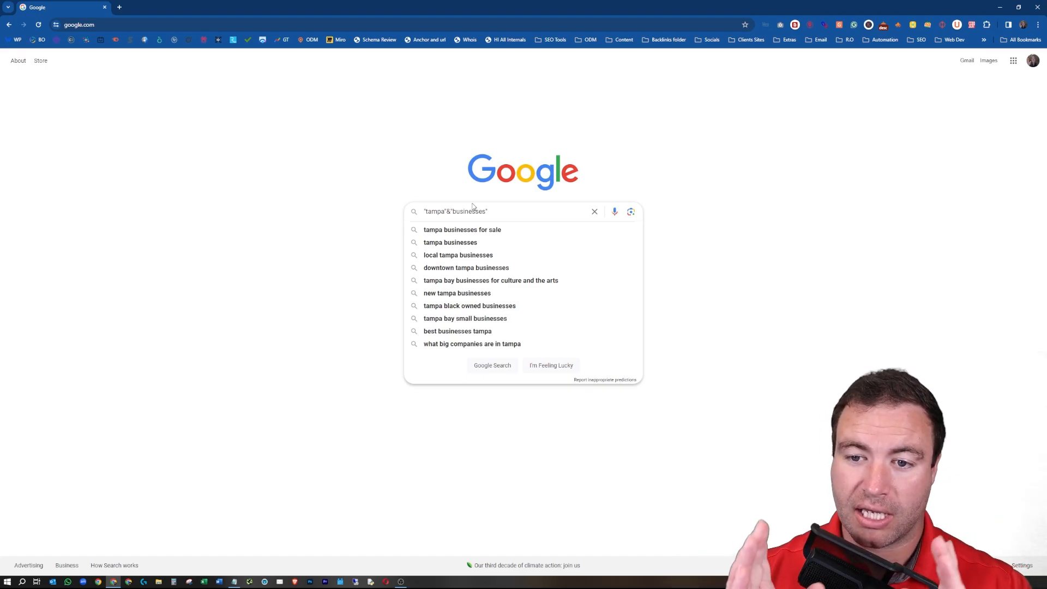
pyautogui.moveTo(476, 201)
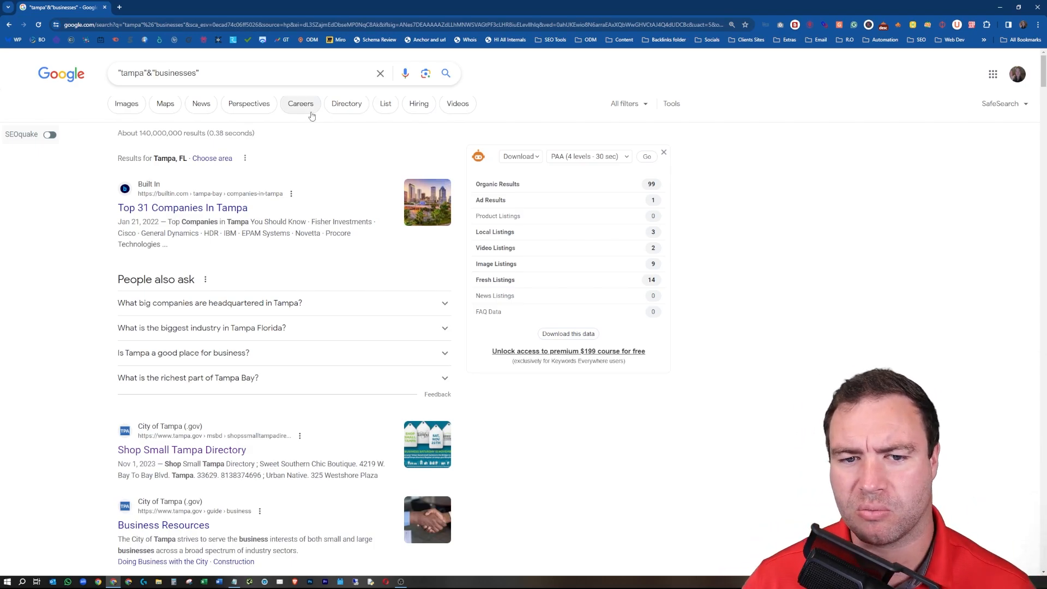
pyautogui.moveTo(214, 213)
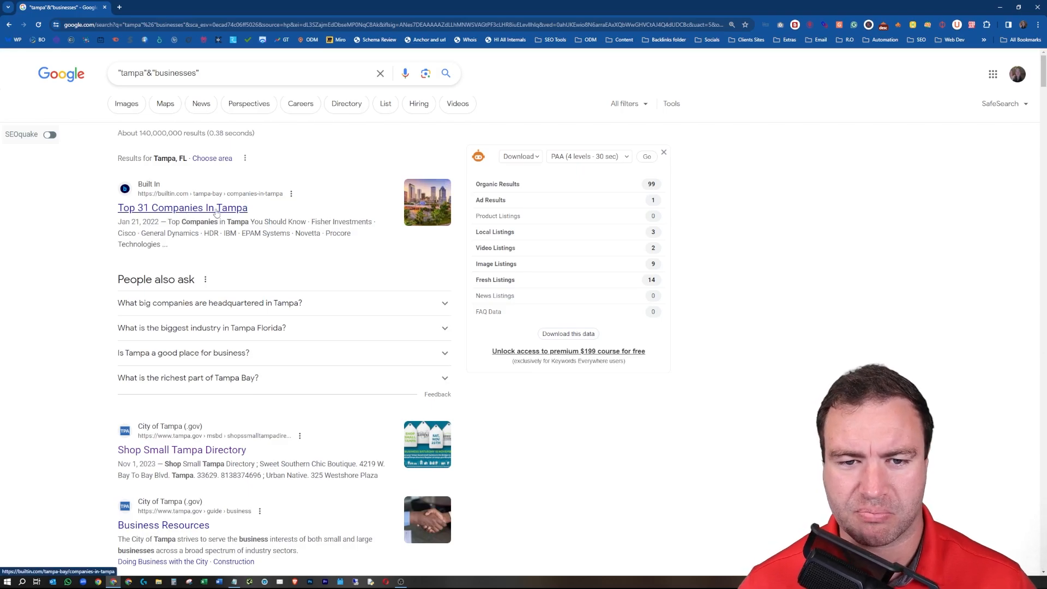
# Step: Open Top 31 Companies In Tampa, Shop Small Tampa Directory, Business Resources and the top-10 article in new tabs
pyautogui.click(182, 207)
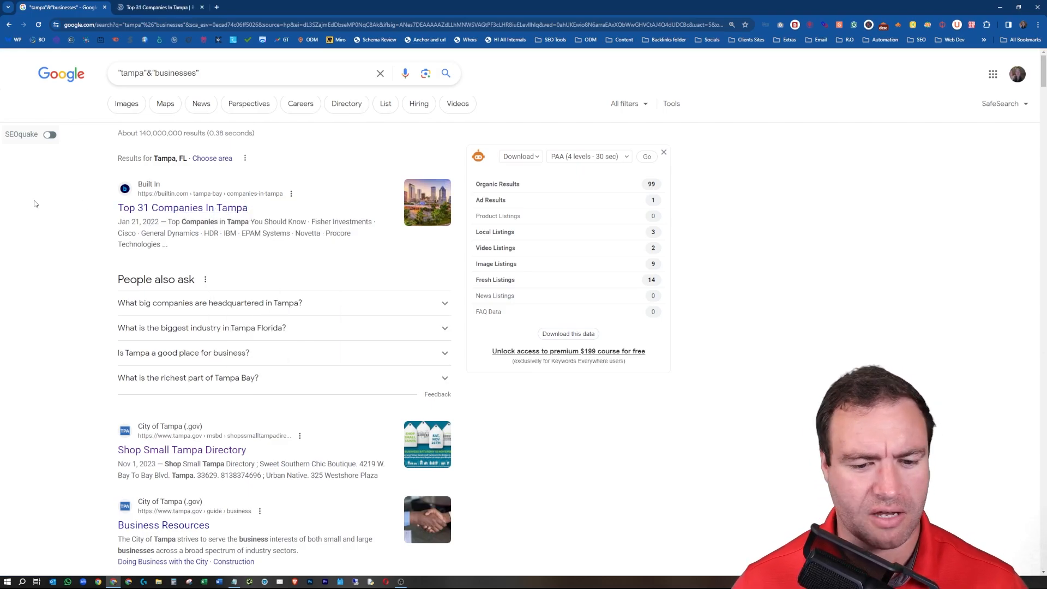
pyautogui.scroll(-3)
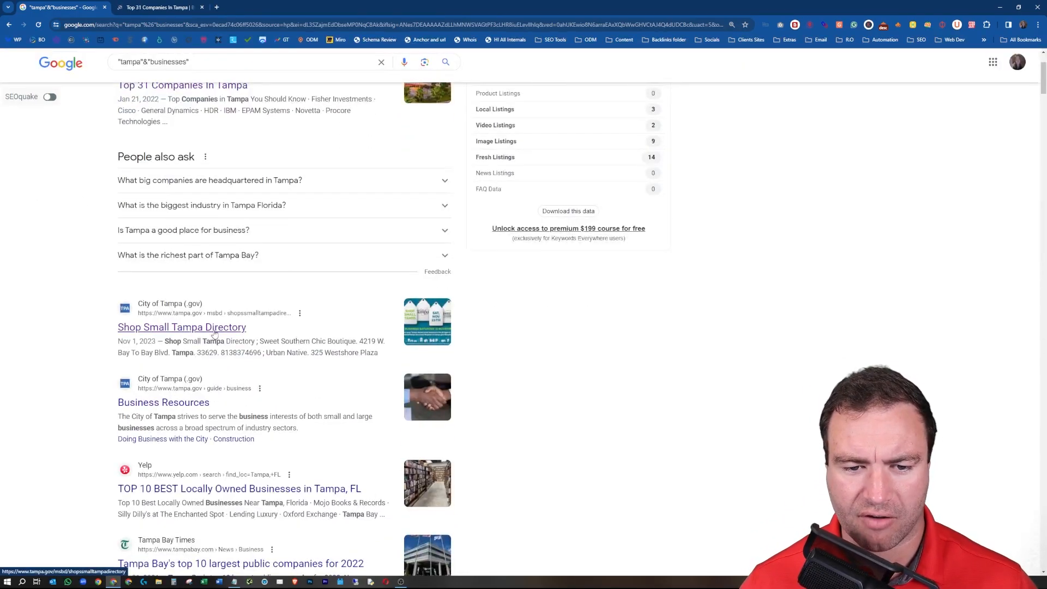
pyautogui.click(181, 327)
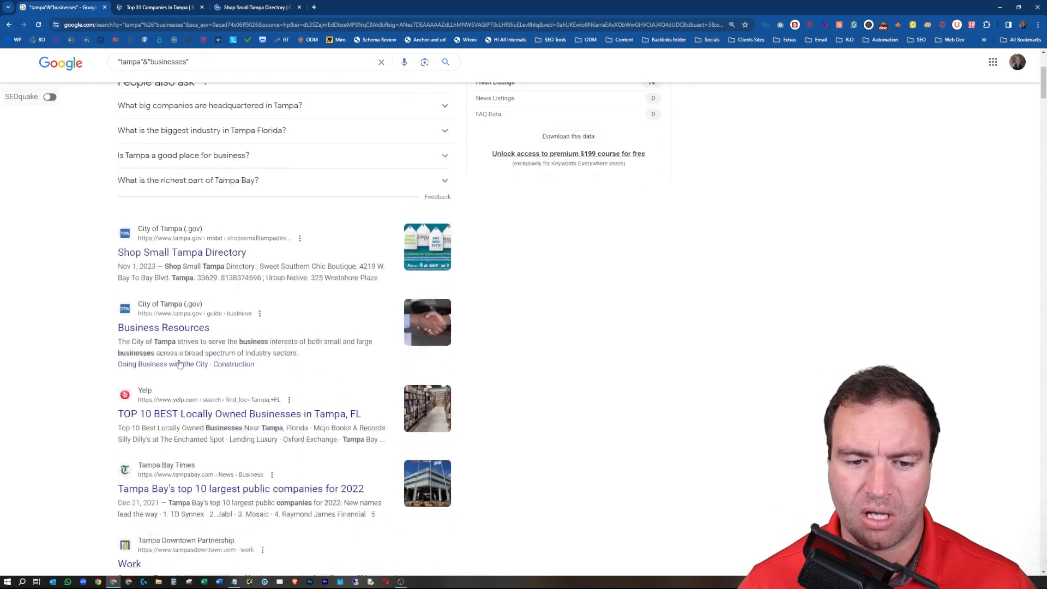
pyautogui.rightClick(164, 327)
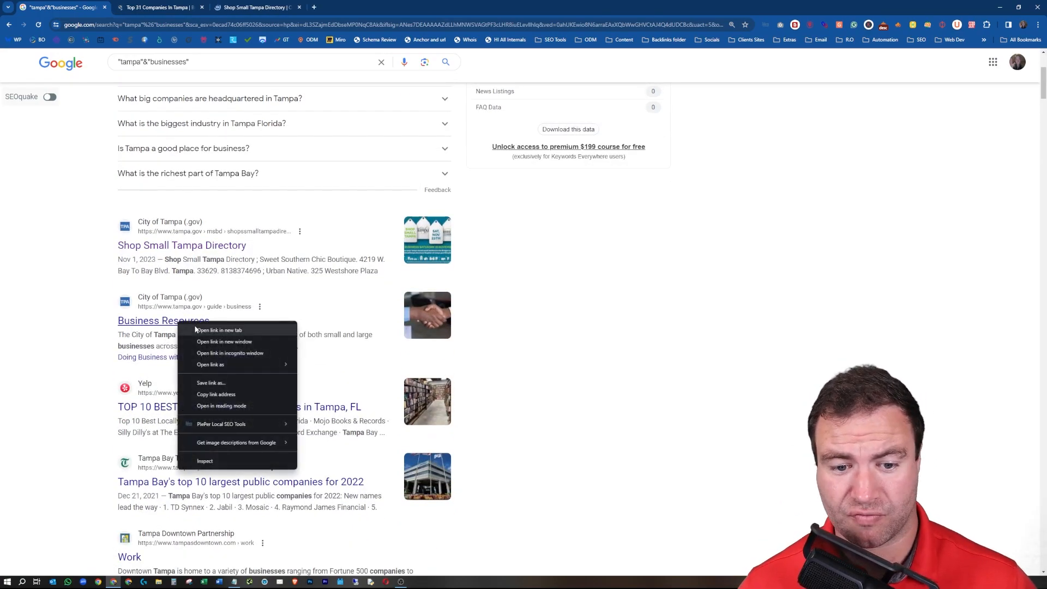
pyautogui.click(218, 329)
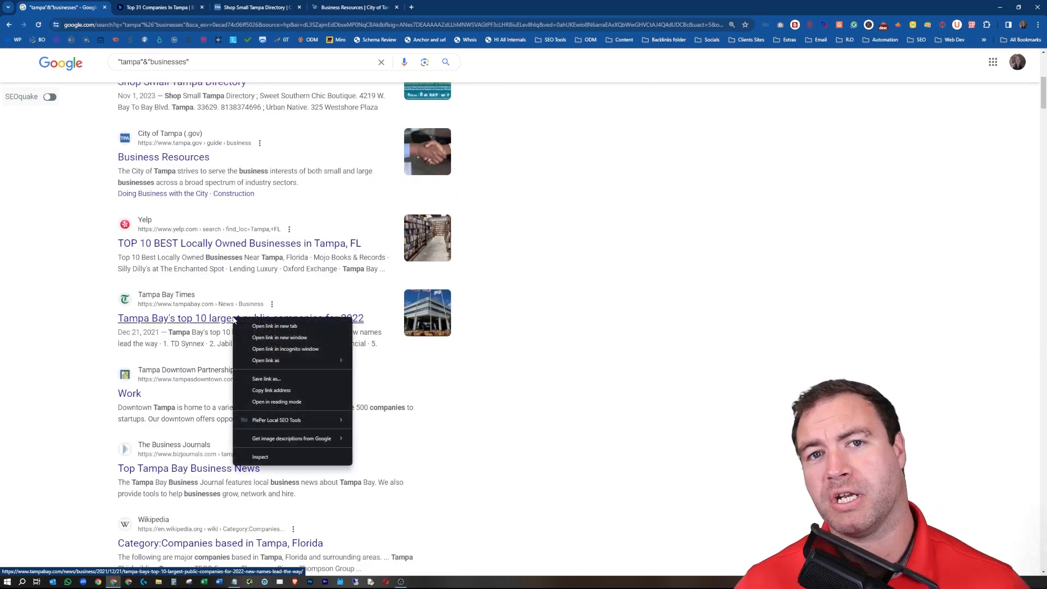
pyautogui.click(275, 326)
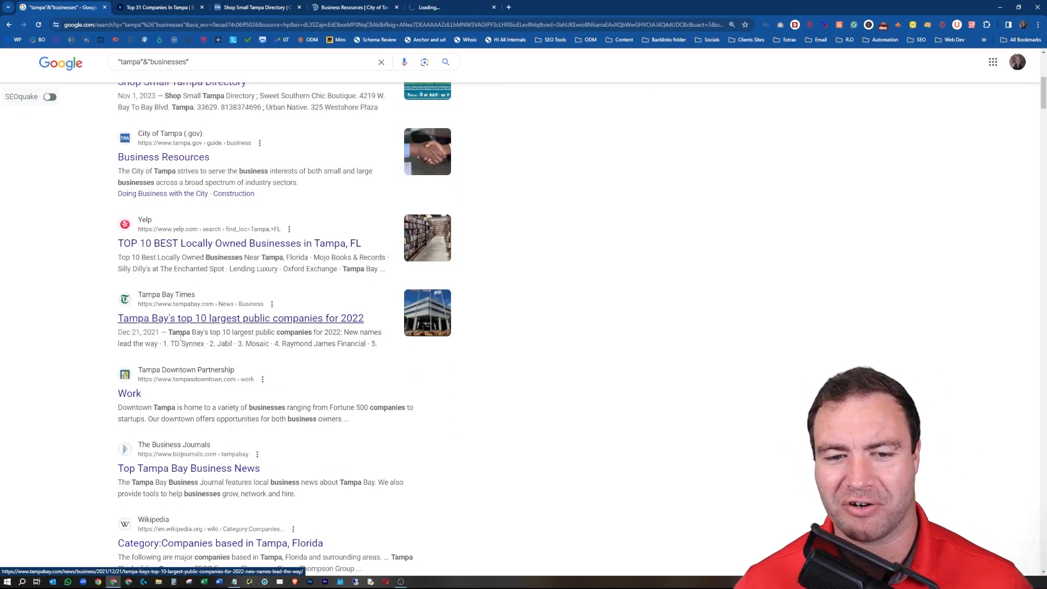
pyautogui.click(240, 317)
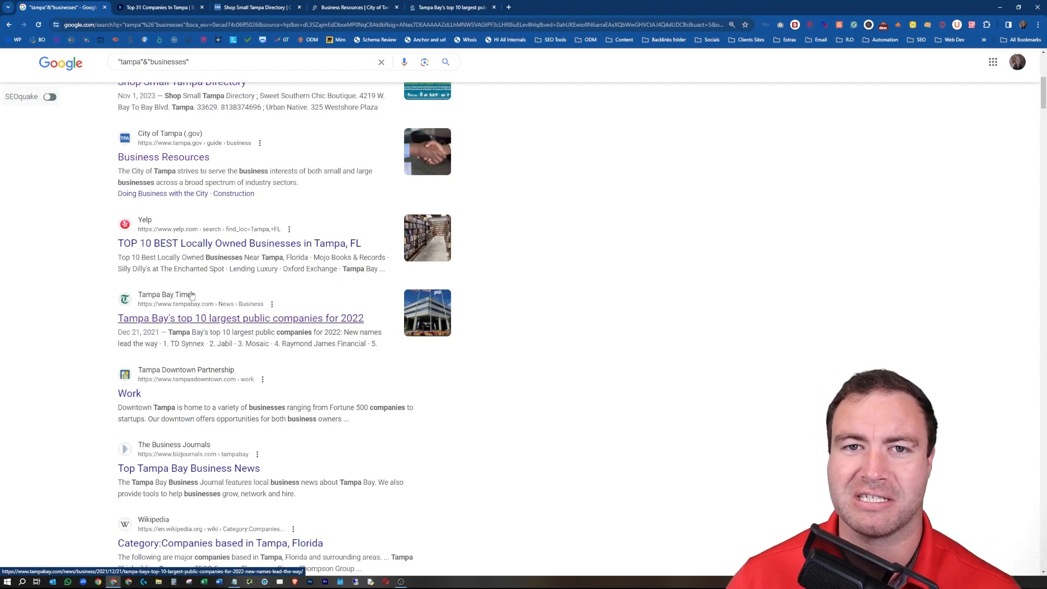
# Step: Open Tampa Florida Business Directory in a new tab and view the Shop Small Tampa Directory page
pyautogui.scroll(-3)
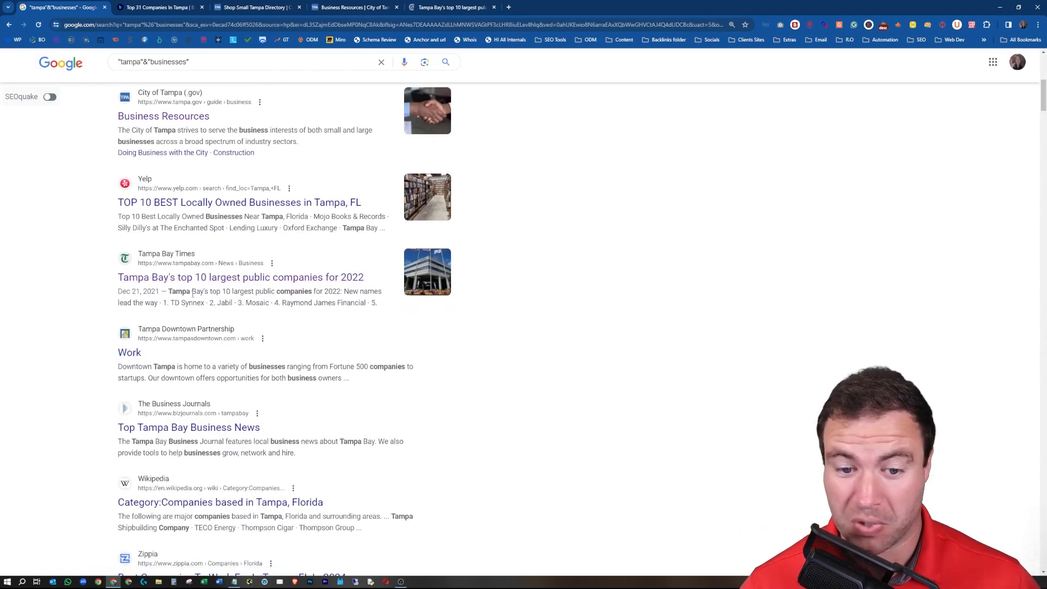
pyautogui.scroll(-3)
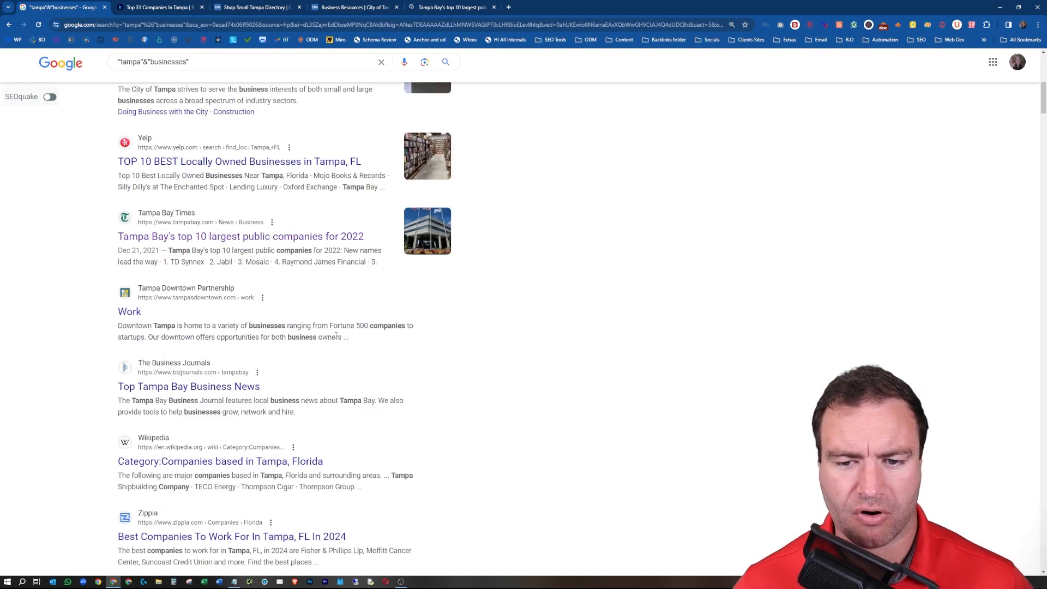
pyautogui.moveTo(260, 364)
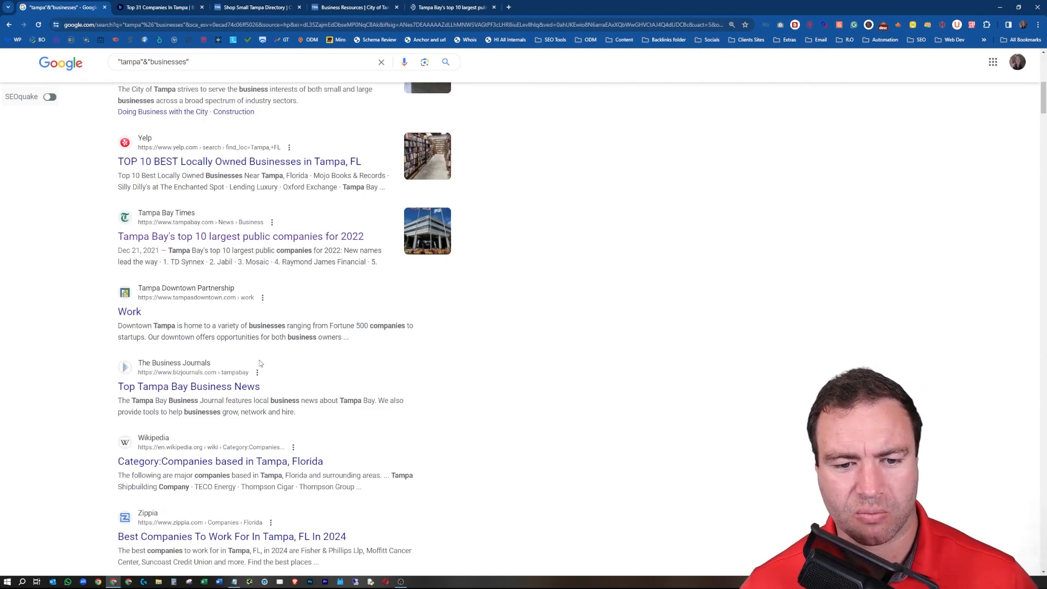
pyautogui.scroll(-3)
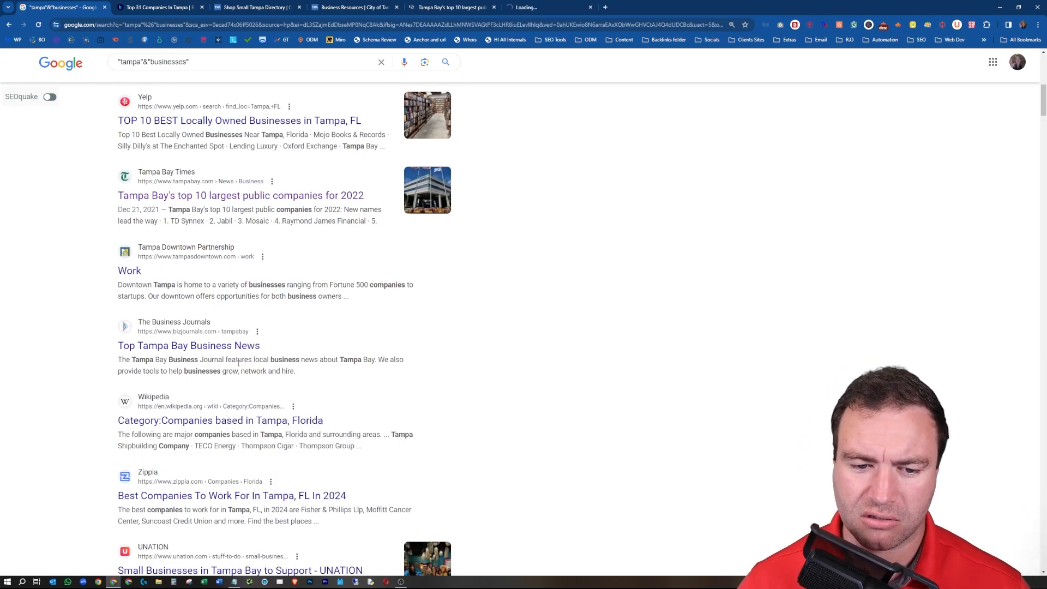
pyautogui.scroll(-3)
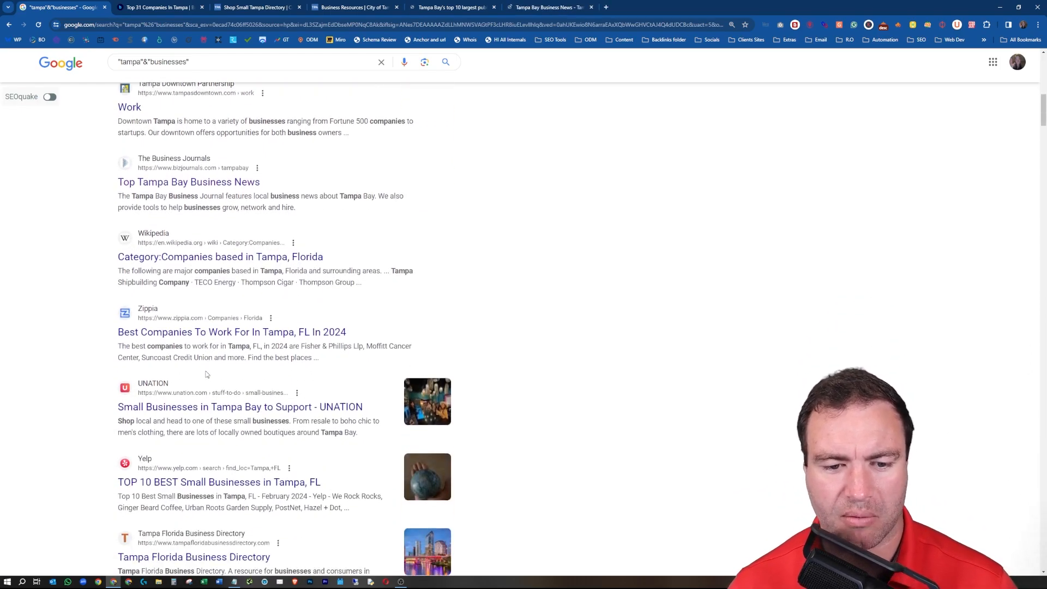
pyautogui.scroll(-3)
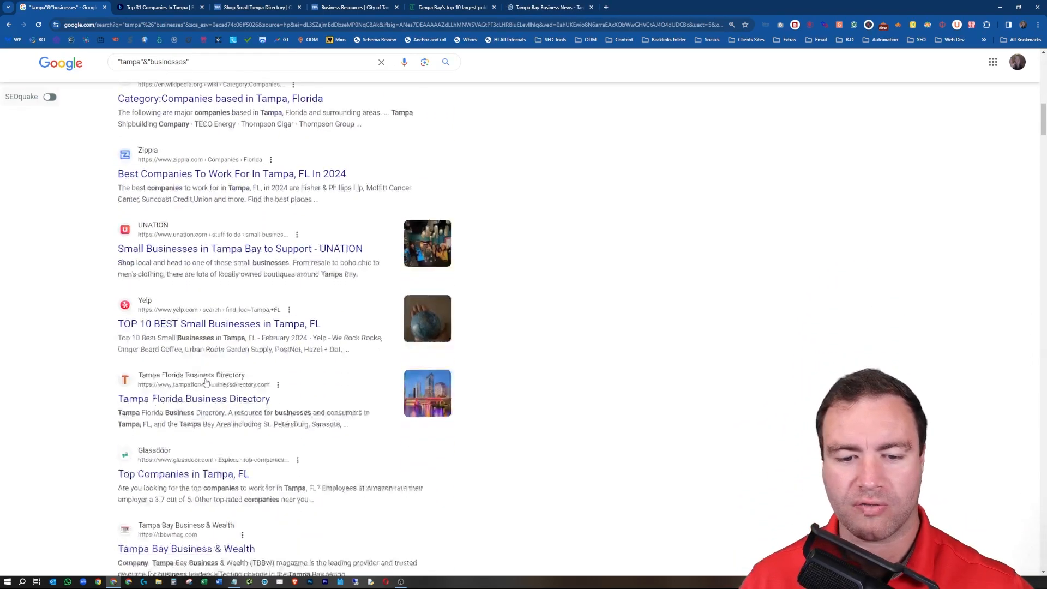
pyautogui.scroll(3)
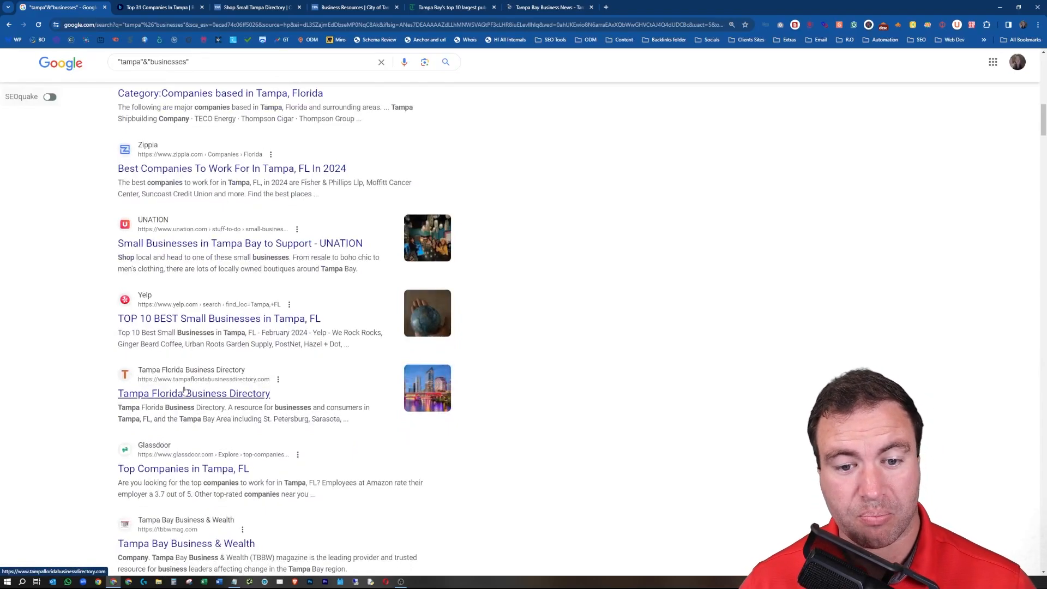
pyautogui.click(194, 394)
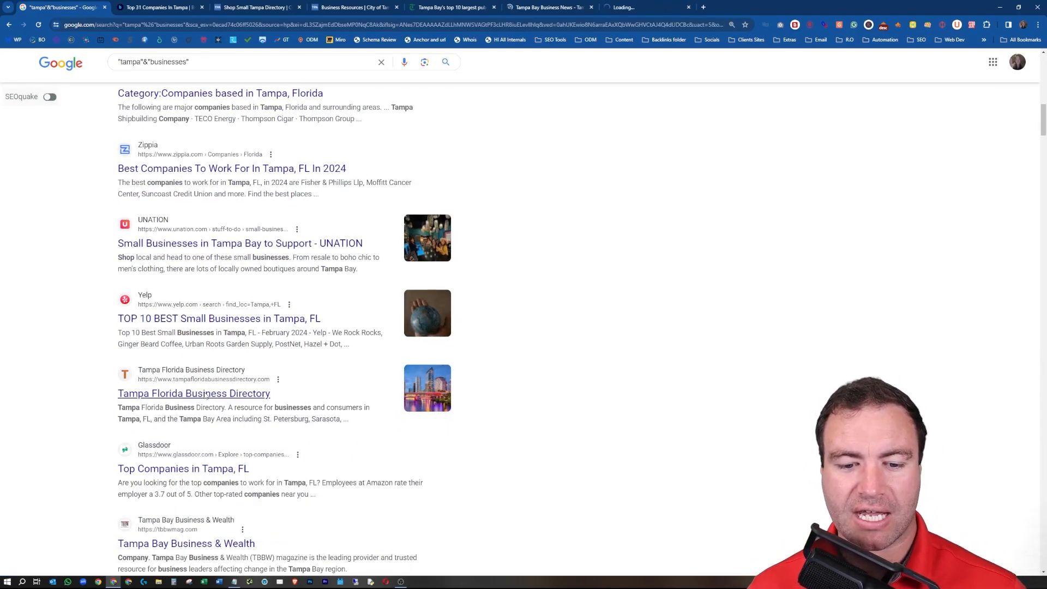
pyautogui.click(161, 8)
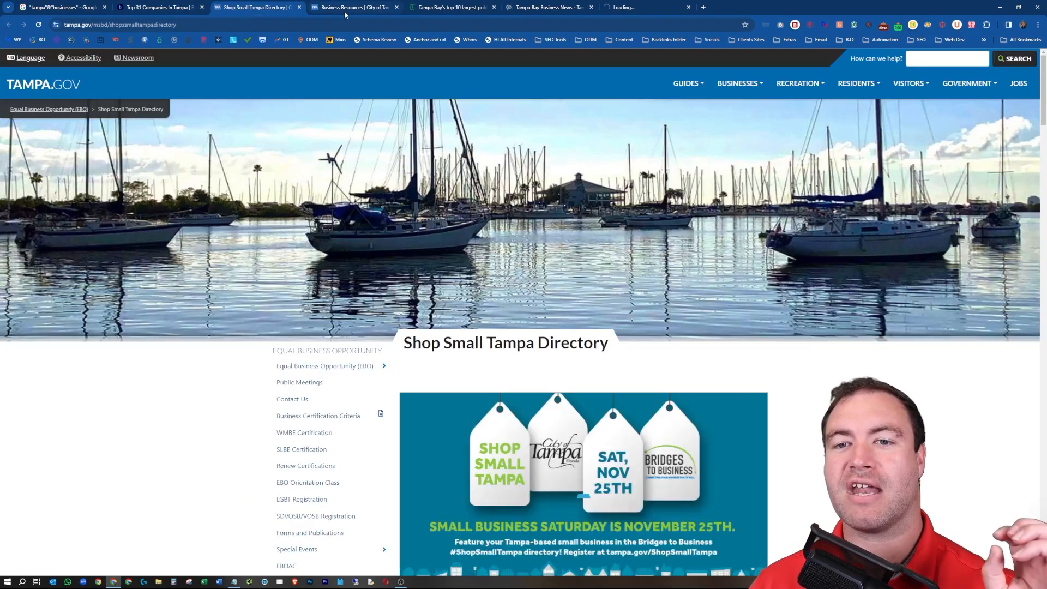
# Step: Review the Business Resources, Tampa Bay Business News and Shop Small Directory tabs, then close them
pyautogui.click(353, 8)
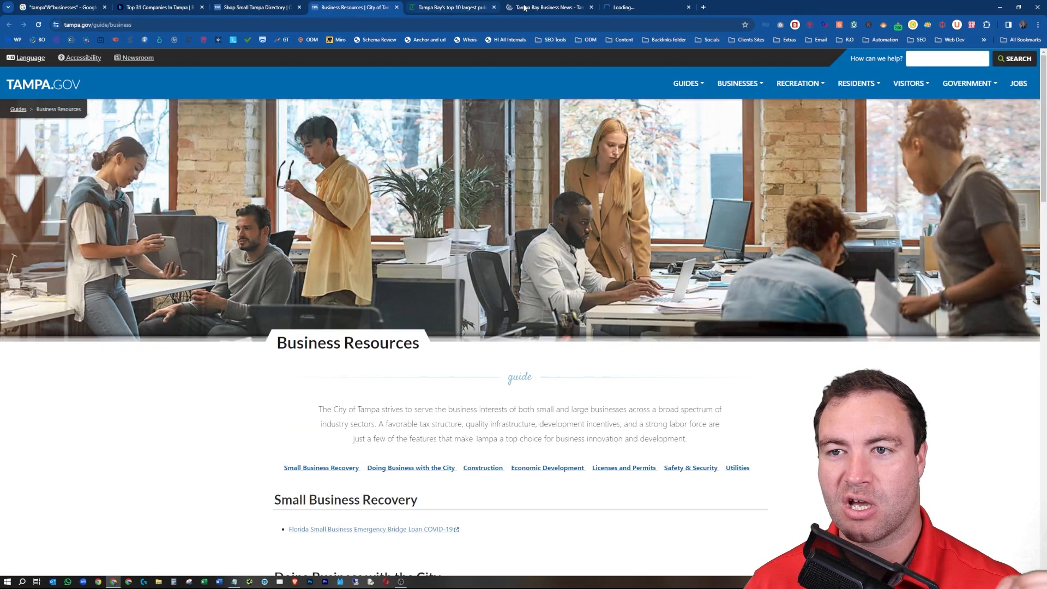
pyautogui.click(547, 8)
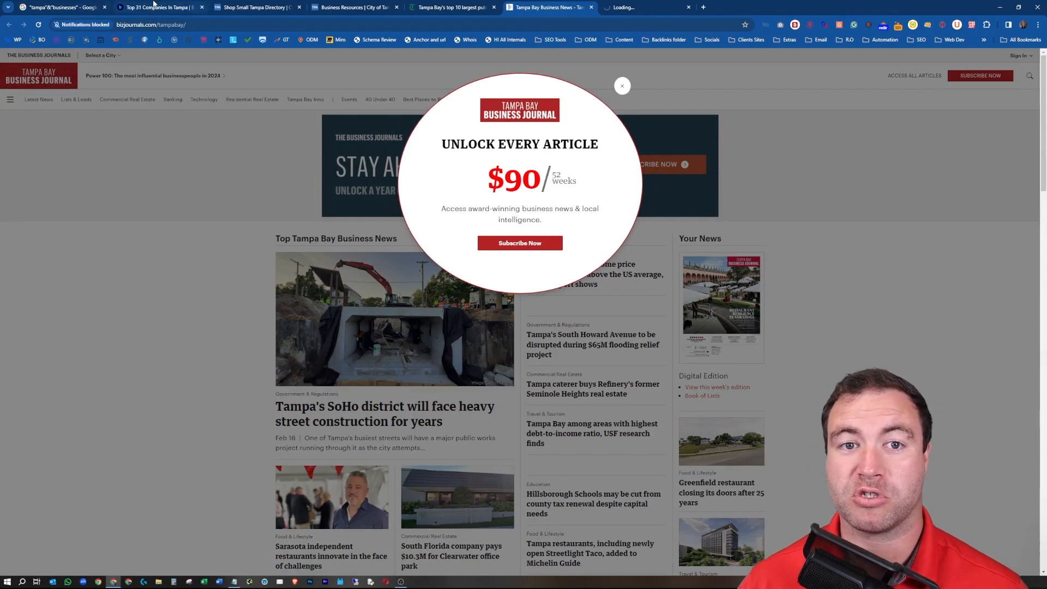
pyautogui.click(257, 8)
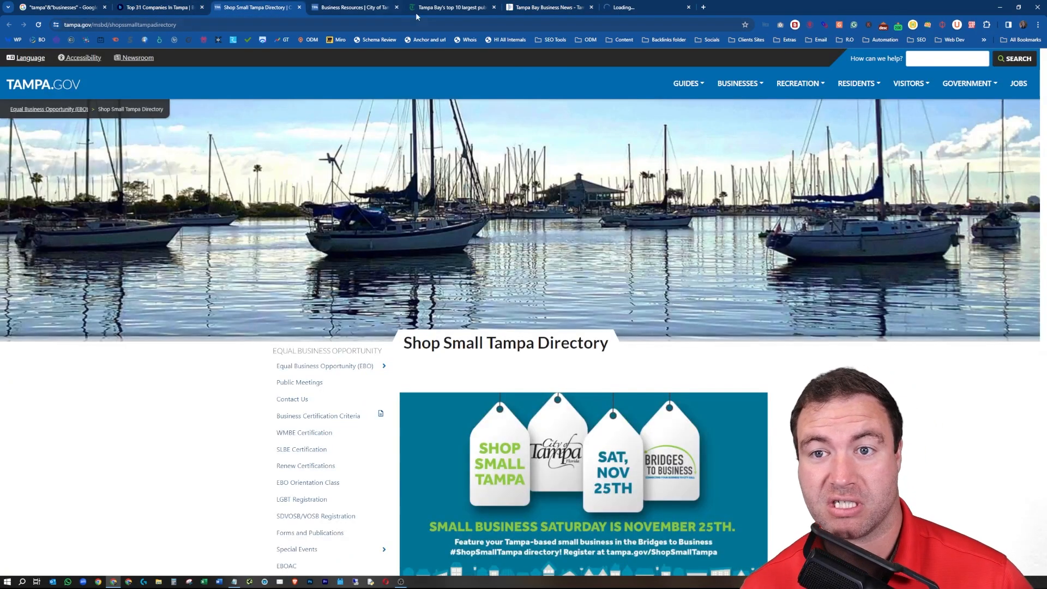
pyautogui.click(452, 8)
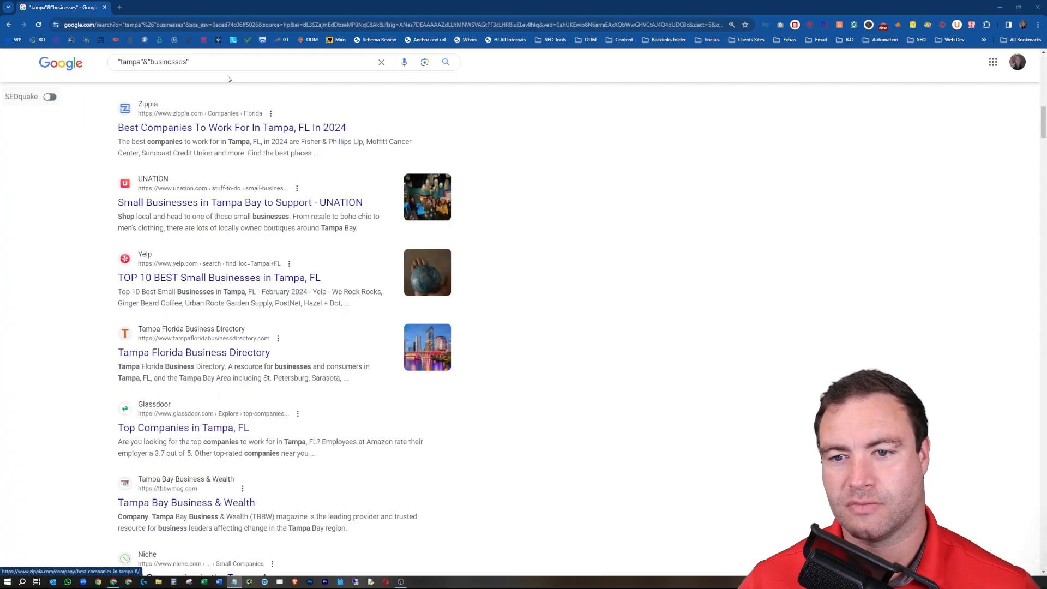
# Step: Search "tampa"&"business listing" and browse directory results like Tampa Bay Business List and Bizprofile
pyautogui.doubleClick(177, 61)
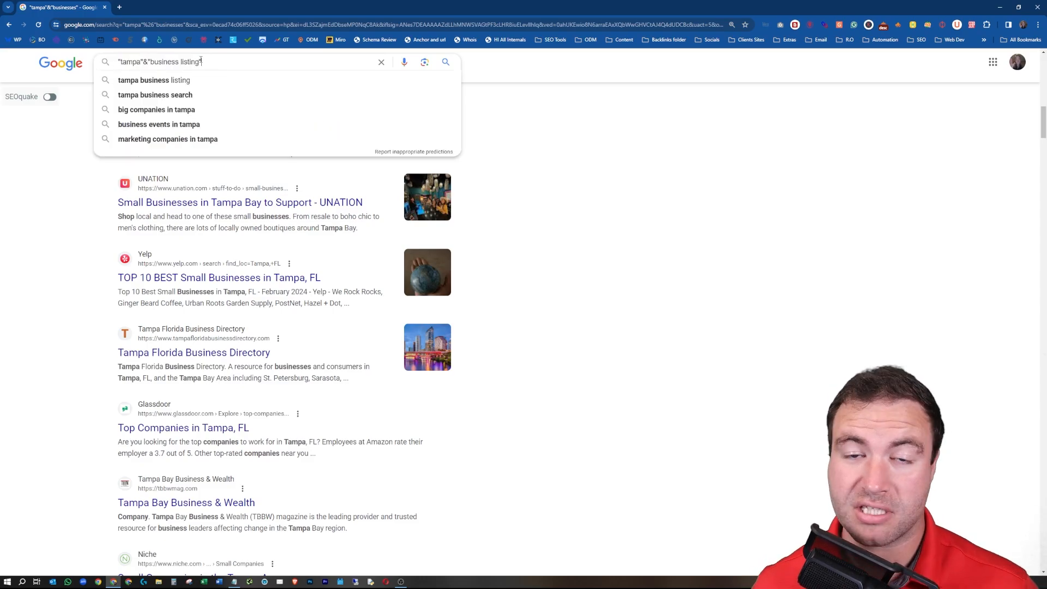
pyautogui.press('Return')
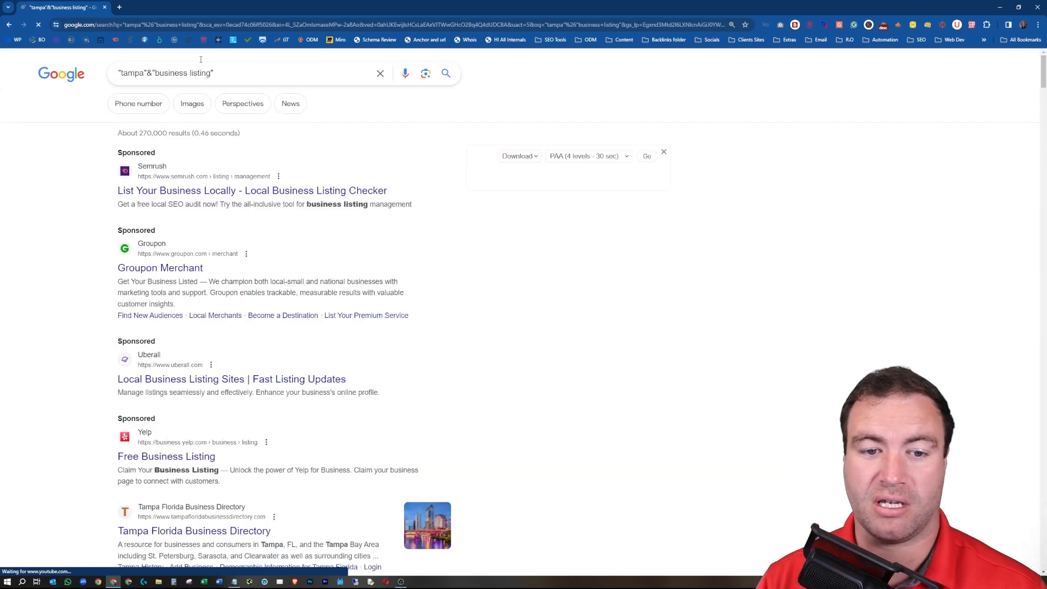
pyautogui.scroll(-3)
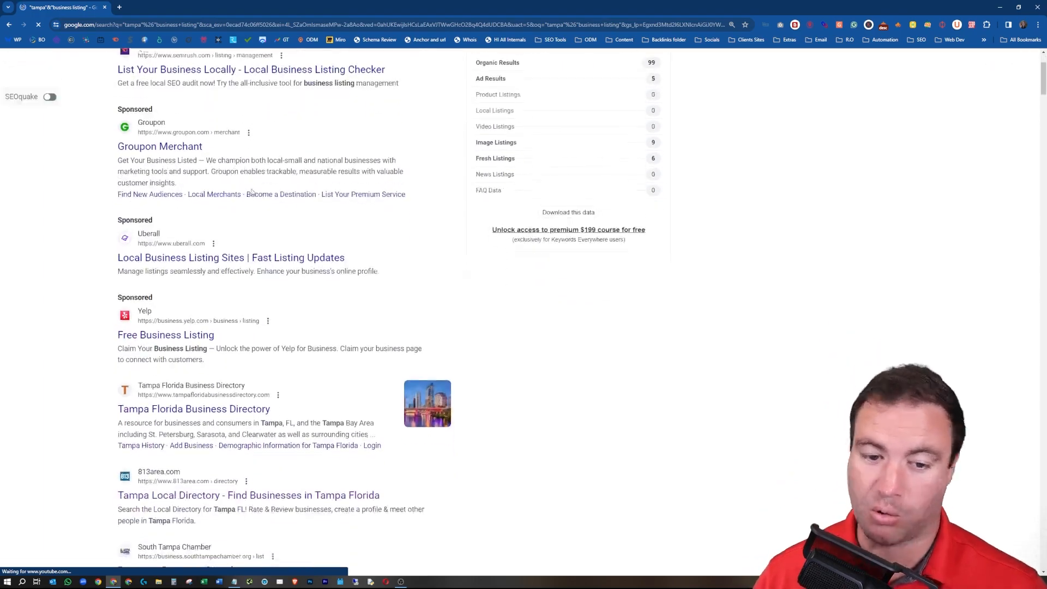
pyautogui.scroll(-3)
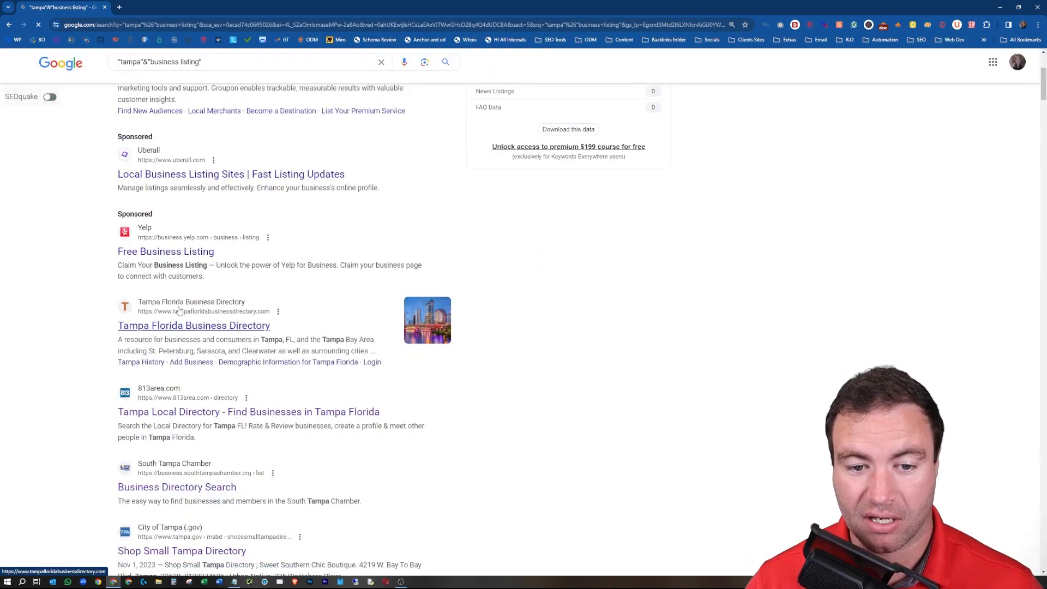
pyautogui.scroll(-3)
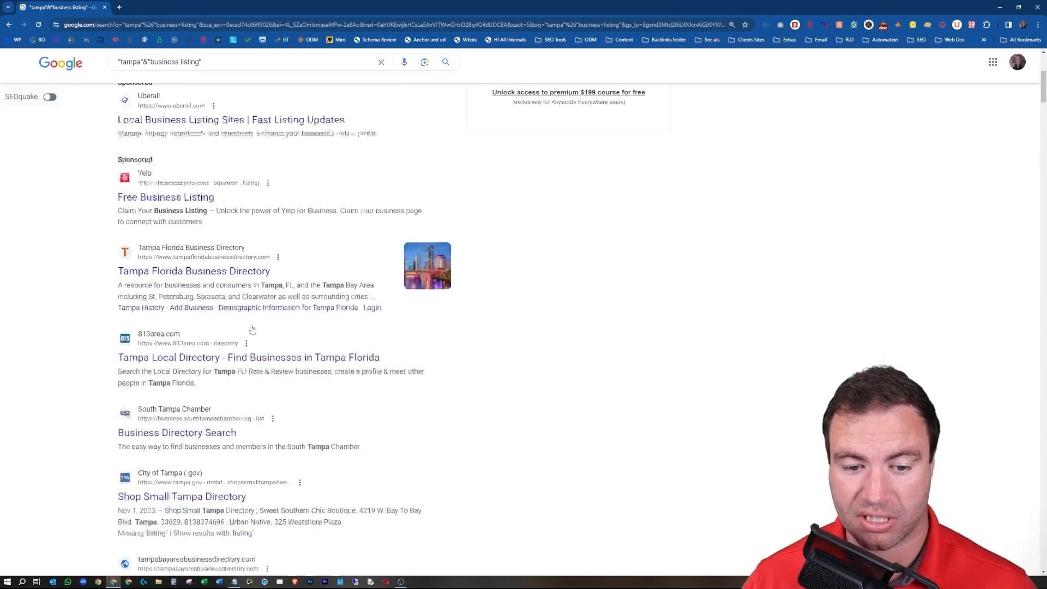
pyautogui.scroll(-3)
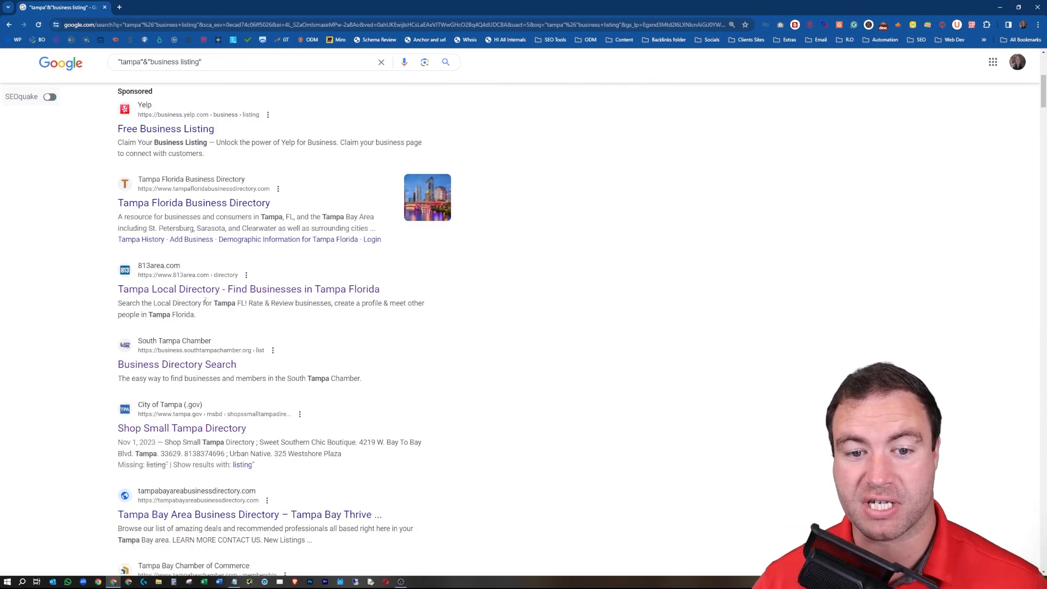
pyautogui.moveTo(248, 288)
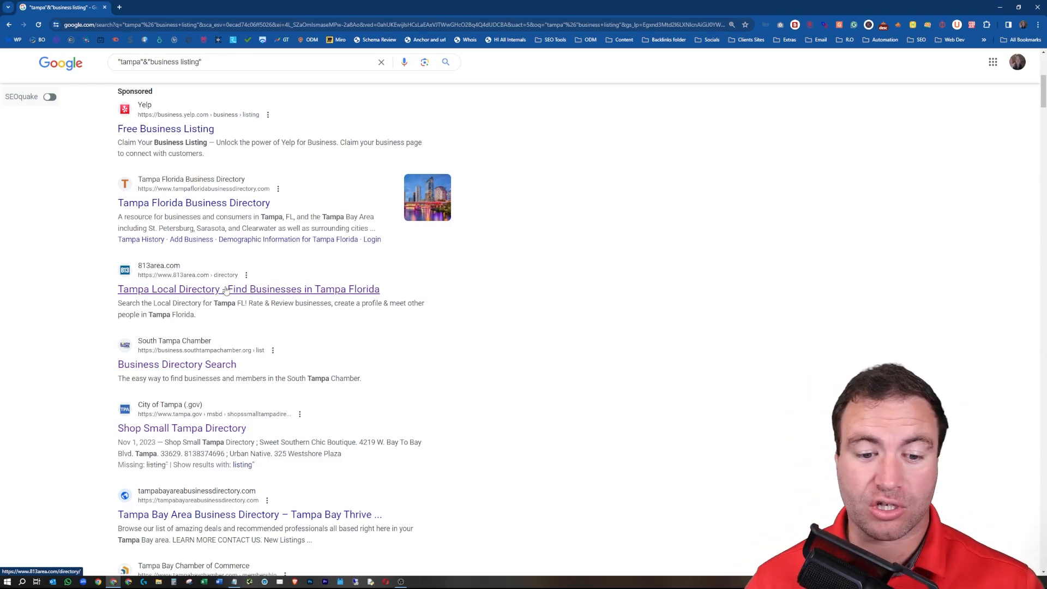
pyautogui.scroll(-3)
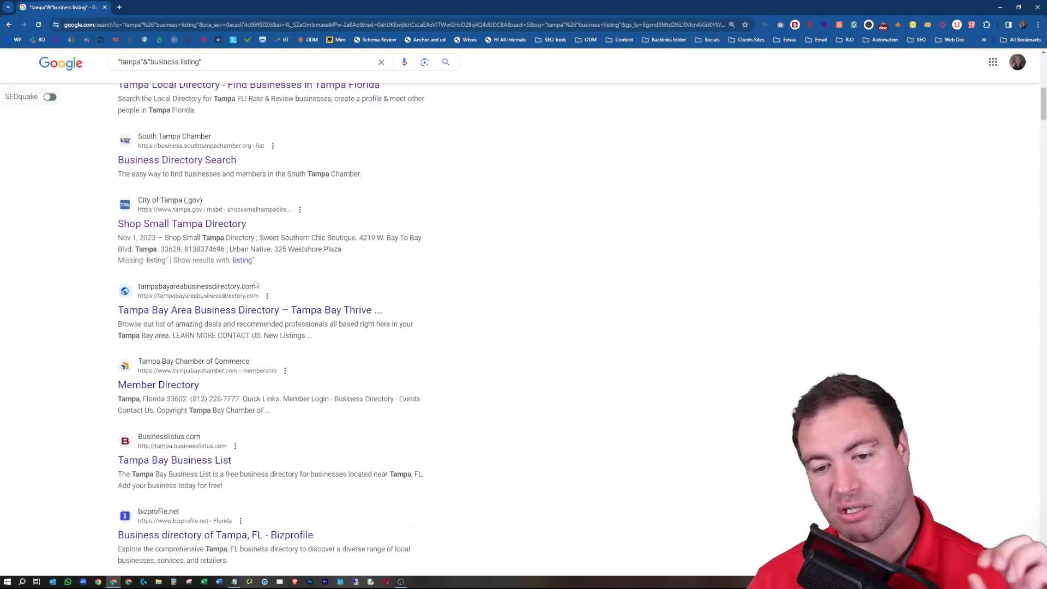
pyautogui.scroll(-3)
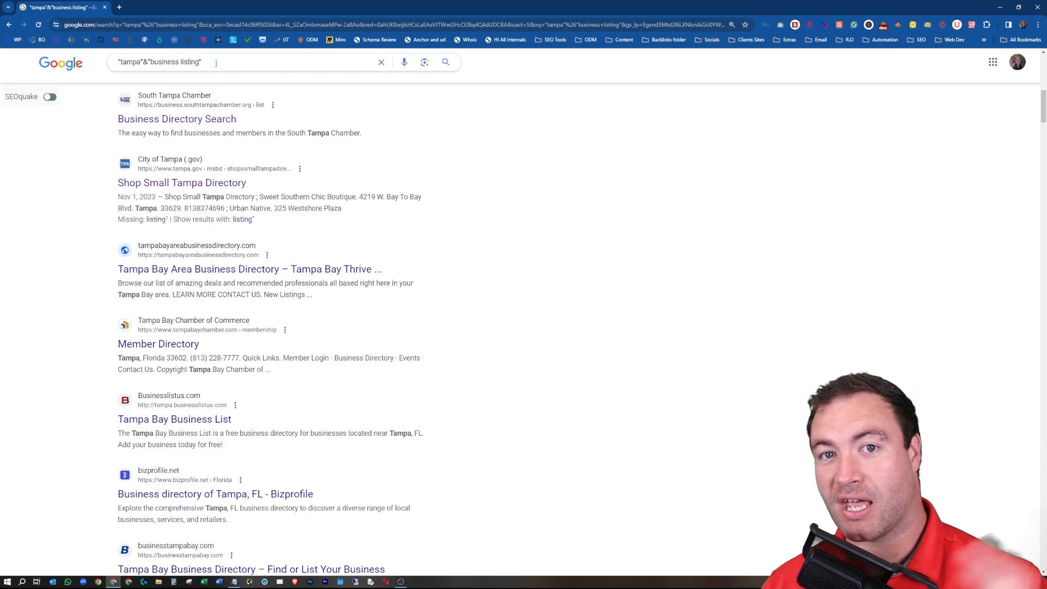
pyautogui.click(233, 63)
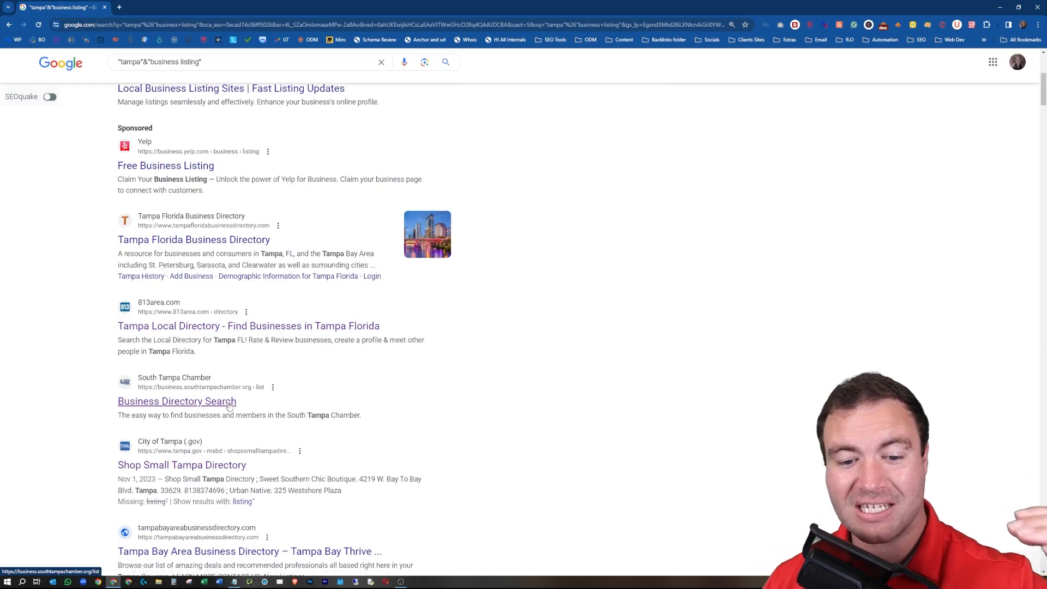
pyautogui.scroll(-3)
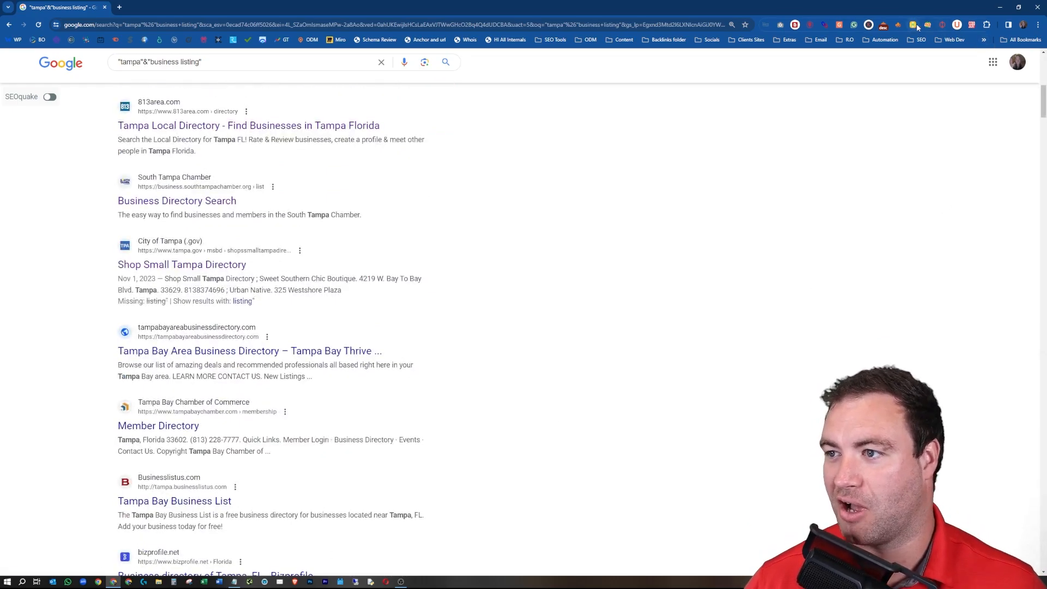
# Step: Extract the business listing results into the SERPs scraper table and review the ad and organic rows
pyautogui.click(915, 25)
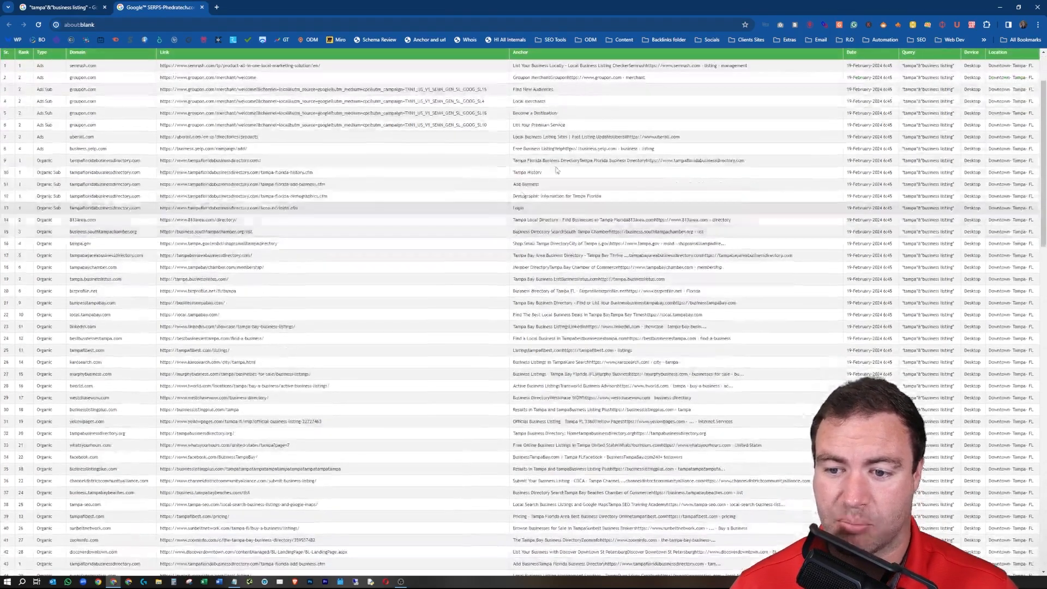
pyautogui.scroll(-3)
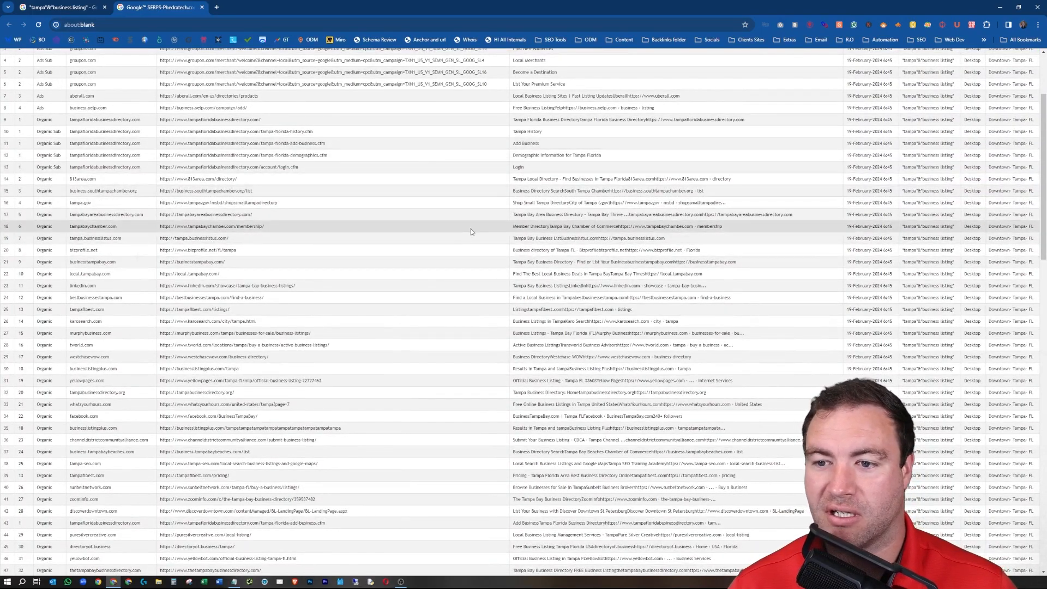
pyautogui.scroll(-3)
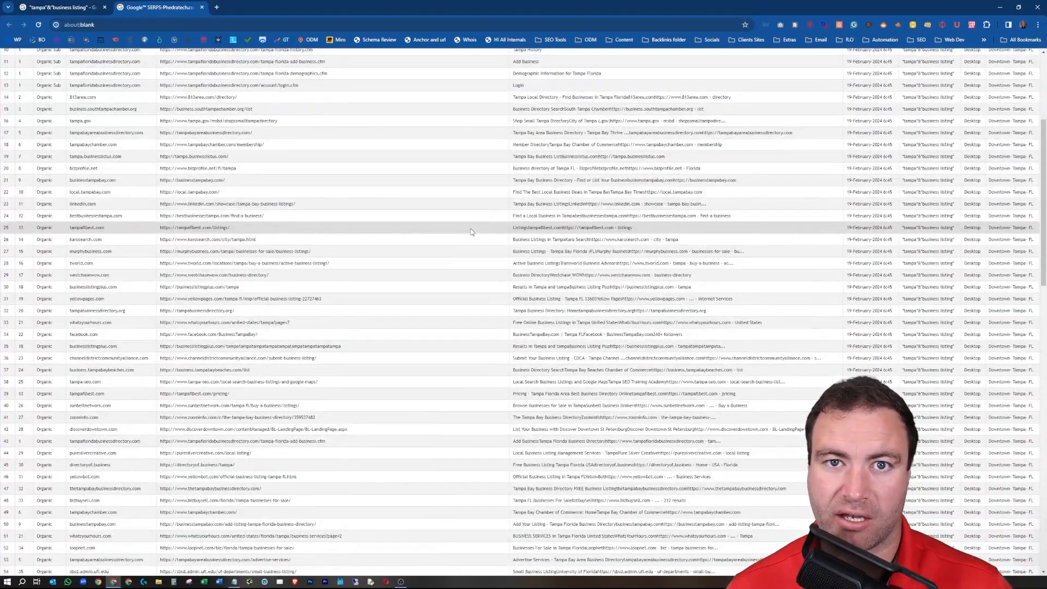
pyautogui.scroll(3)
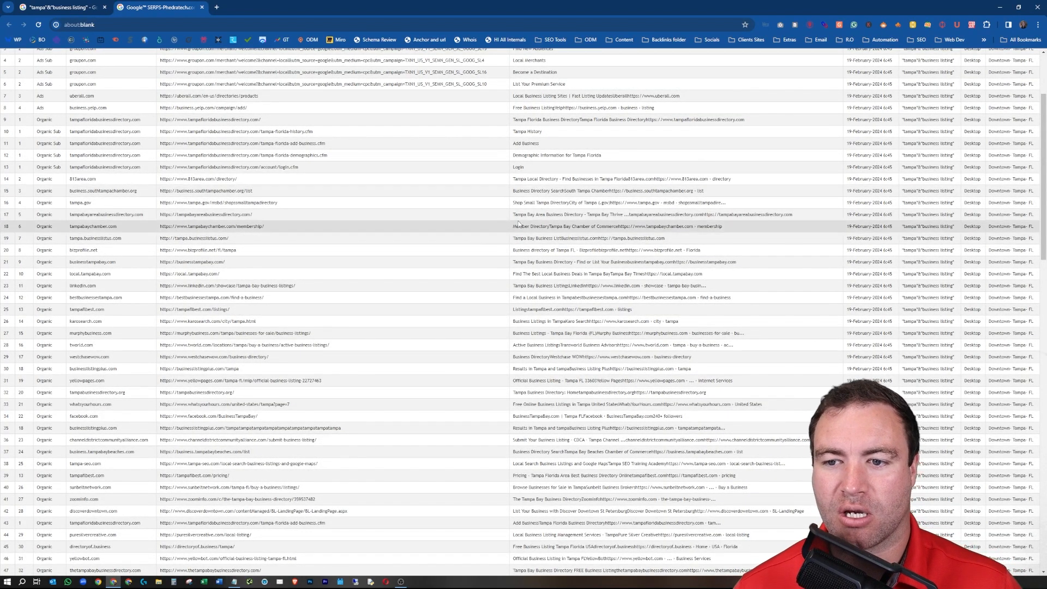
pyautogui.scroll(3)
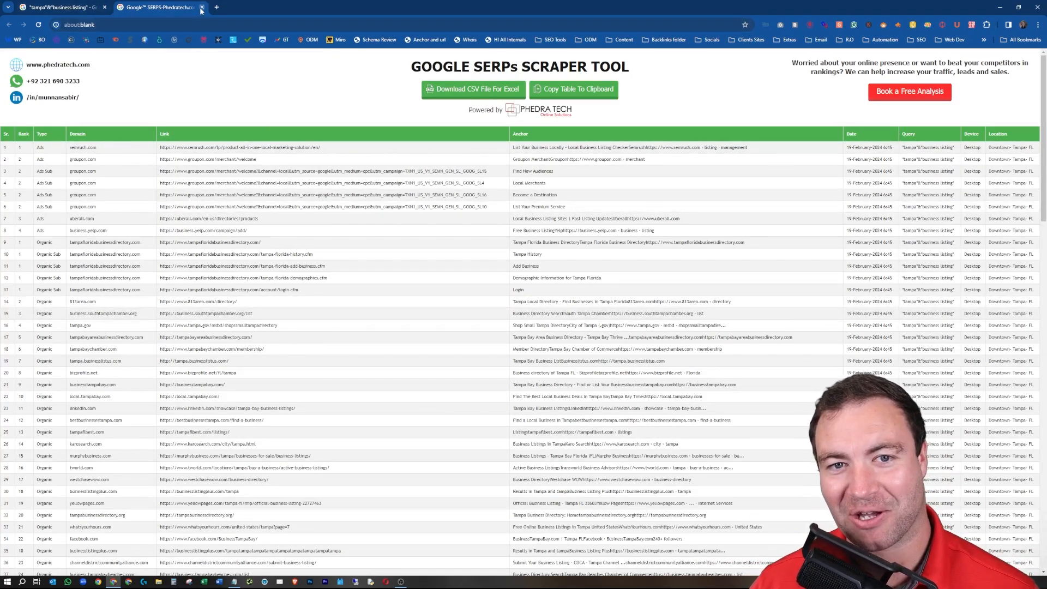
# Step: Close the scraper table and replace 'business listing' in the query with roofing
pyautogui.click(202, 8)
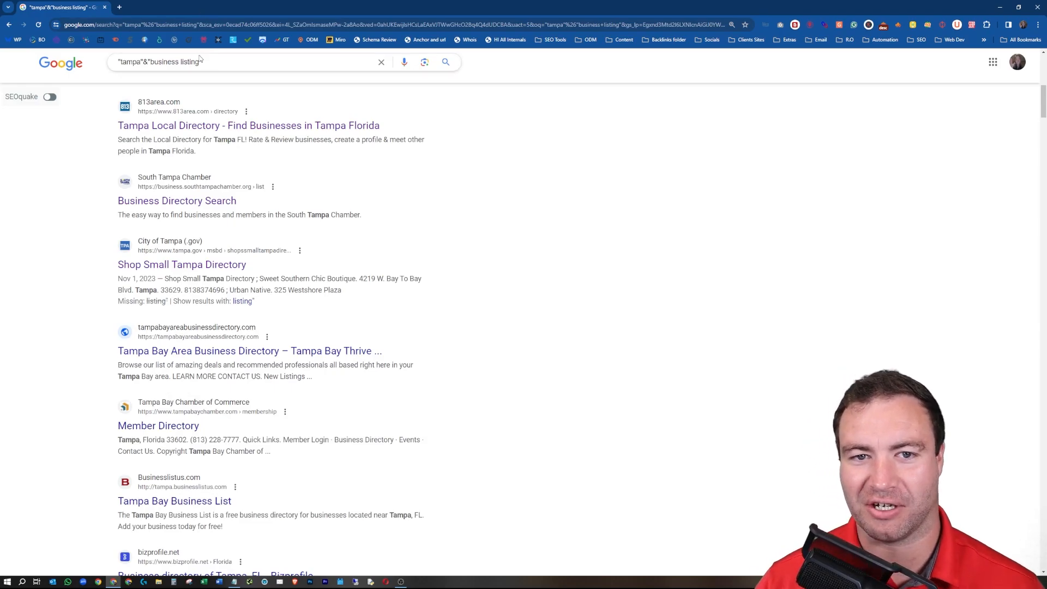
pyautogui.doubleClick(174, 61)
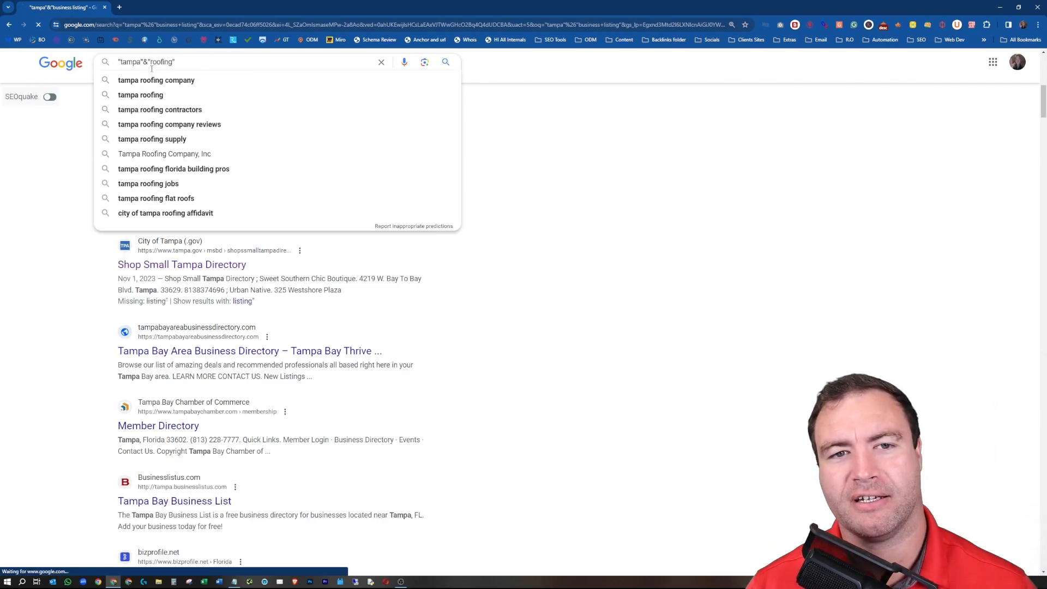
# Step: Run the "tampa"&"roofing" search and browse the sponsored roofers and map results
pyautogui.press('Return')
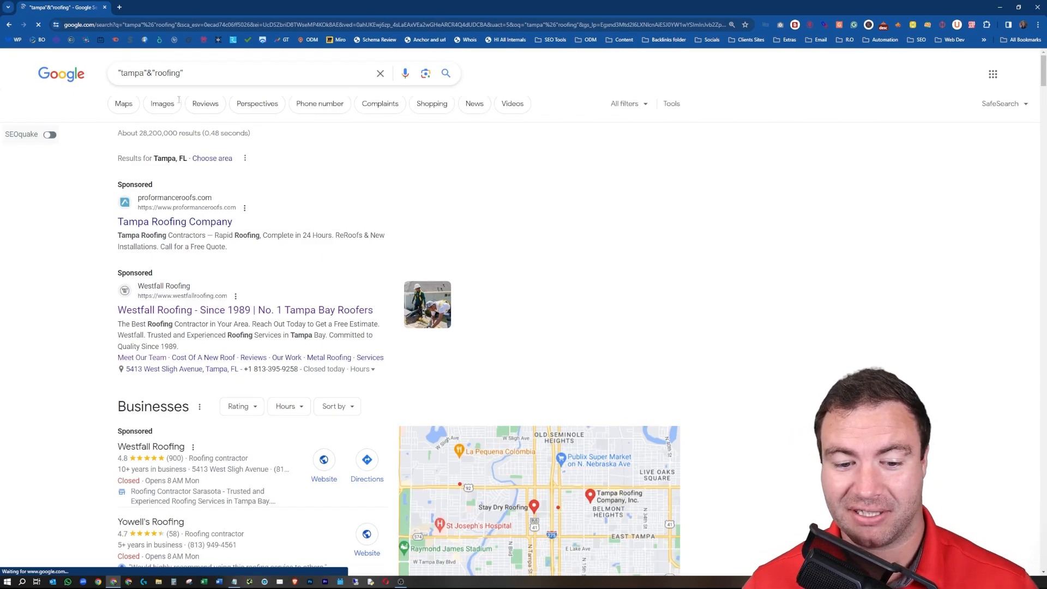
pyautogui.scroll(-3)
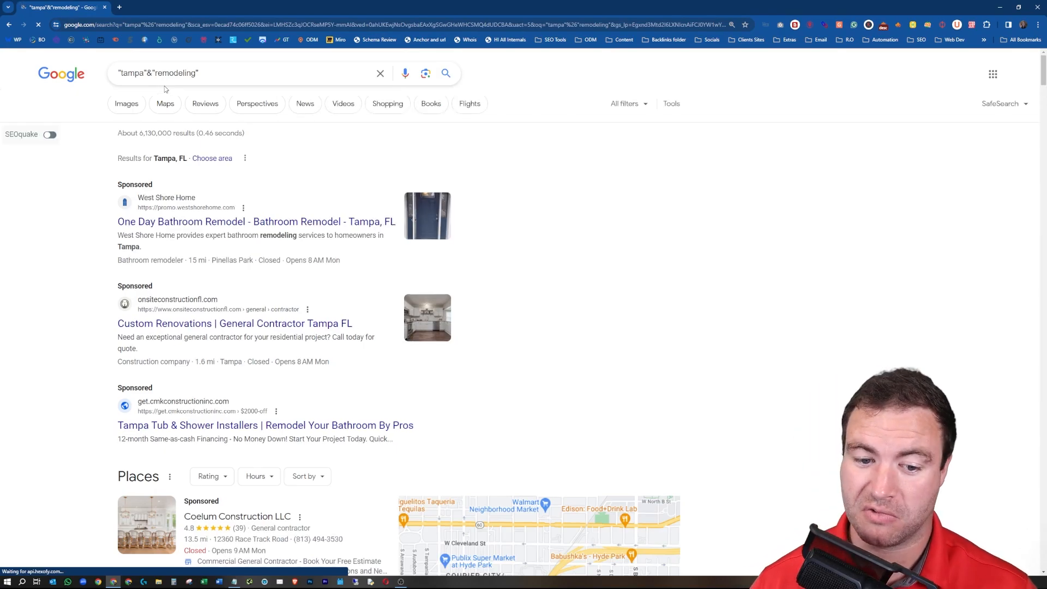
# Step: Browse the "tampa"&"remodeling" results down to the Places map pack of contractors
pyautogui.scroll(-3)
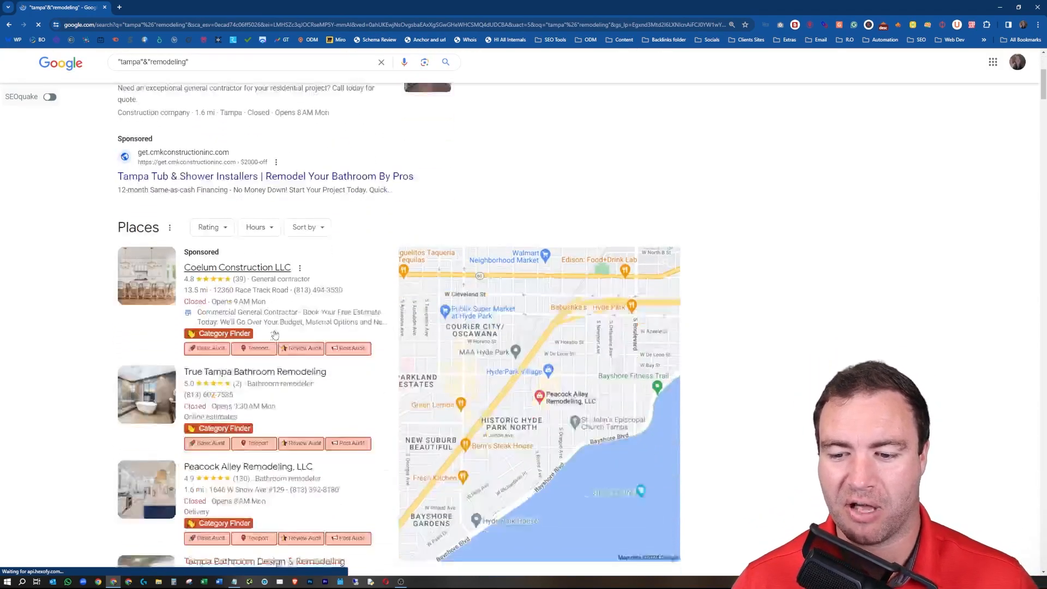
pyautogui.scroll(3)
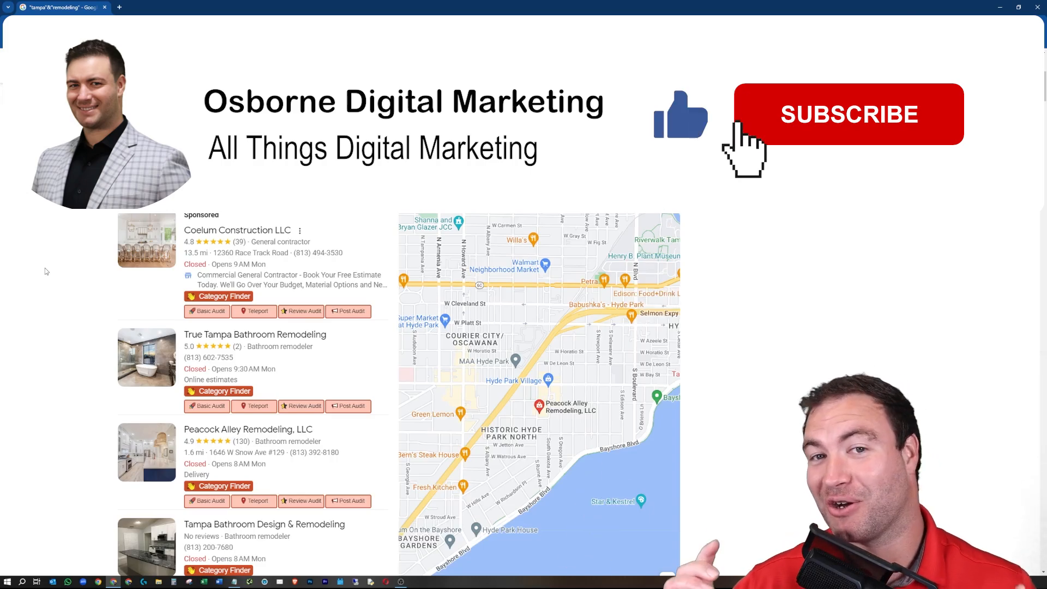
pyautogui.click(848, 115)
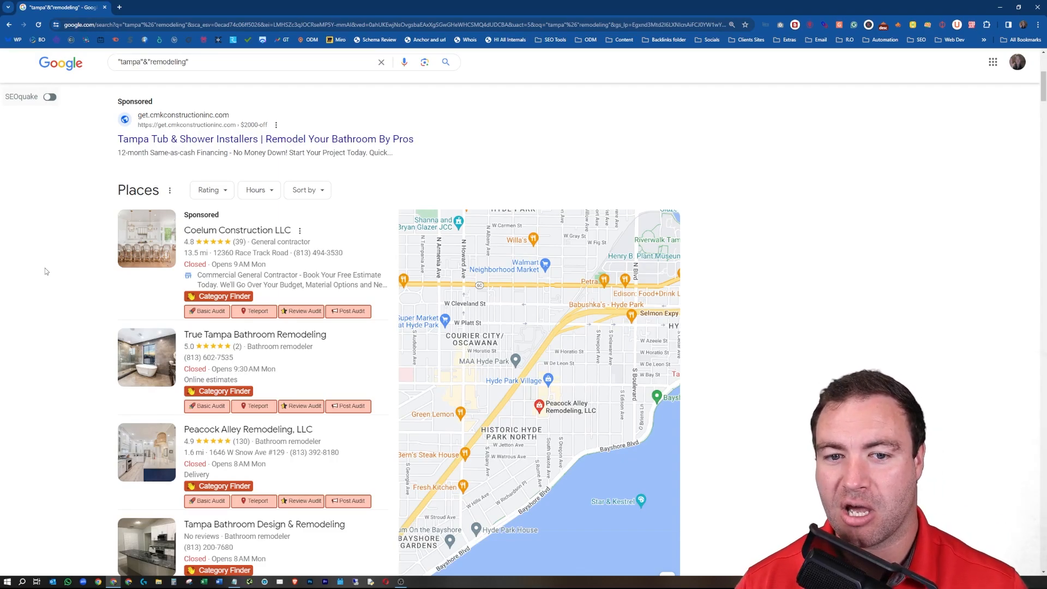
pyautogui.moveTo(154, 245)
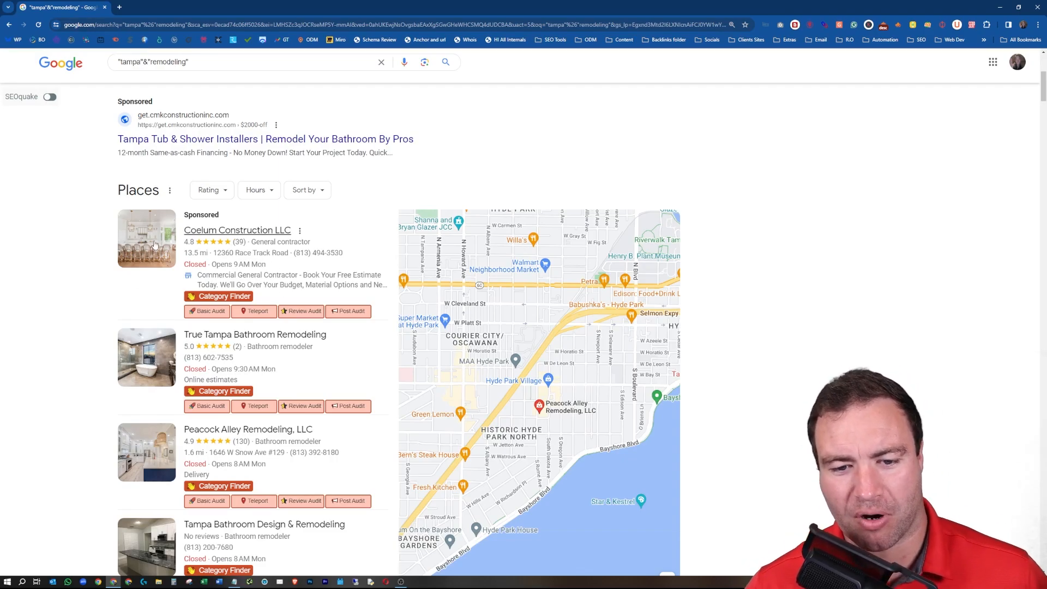